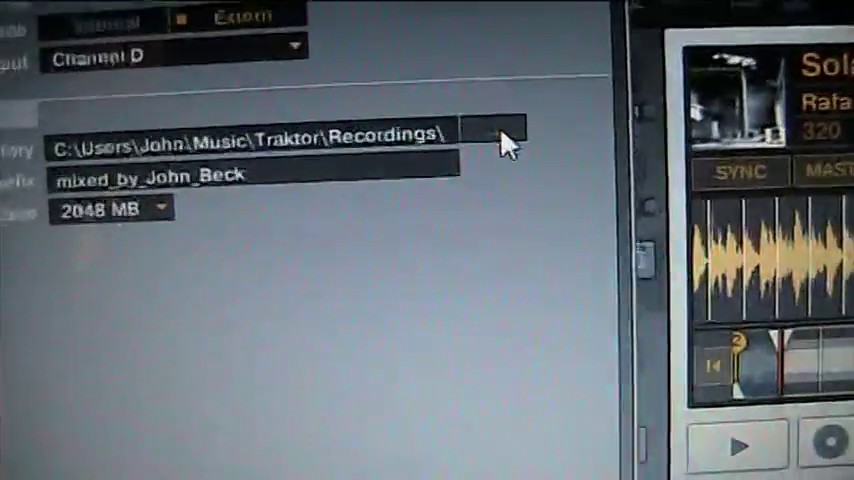
Point mix recordings to the Recordings folder with the mixed_by_John_Beck prefix and a split size.
{"action": "left_click", "coordinate": [505, 130]}
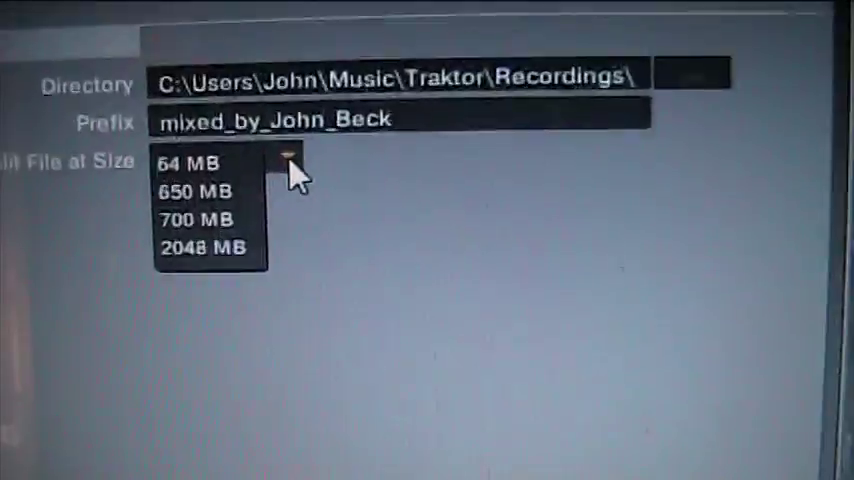
{"action": "left_click", "coordinate": [203, 247]}
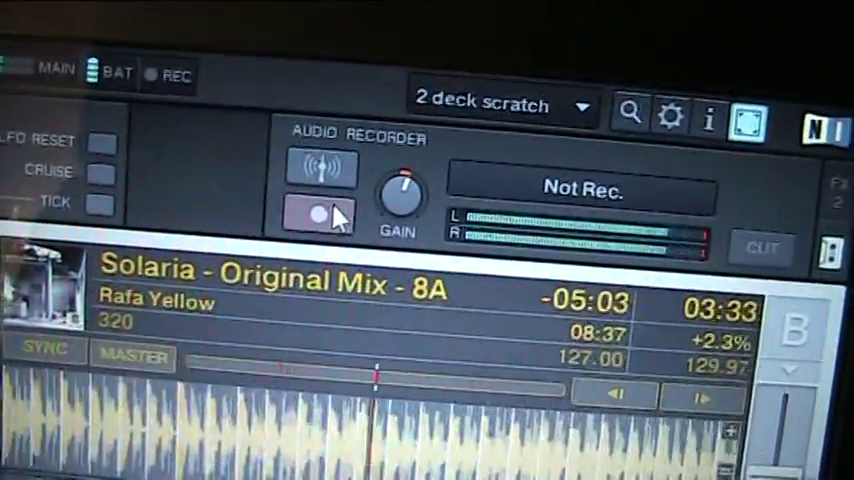
Stop the mix recording in the Audio Recorder panel after about twenty seconds.
{"action": "left_click", "coordinate": [315, 214]}
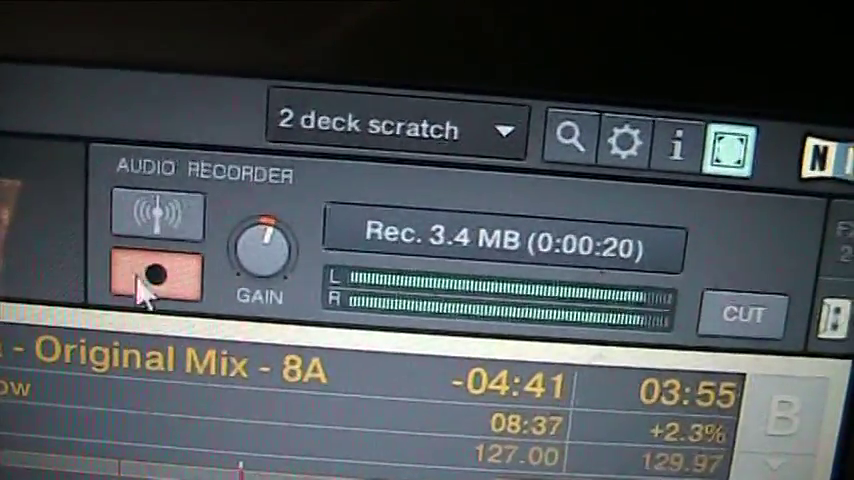
{"action": "left_click", "coordinate": [155, 275]}
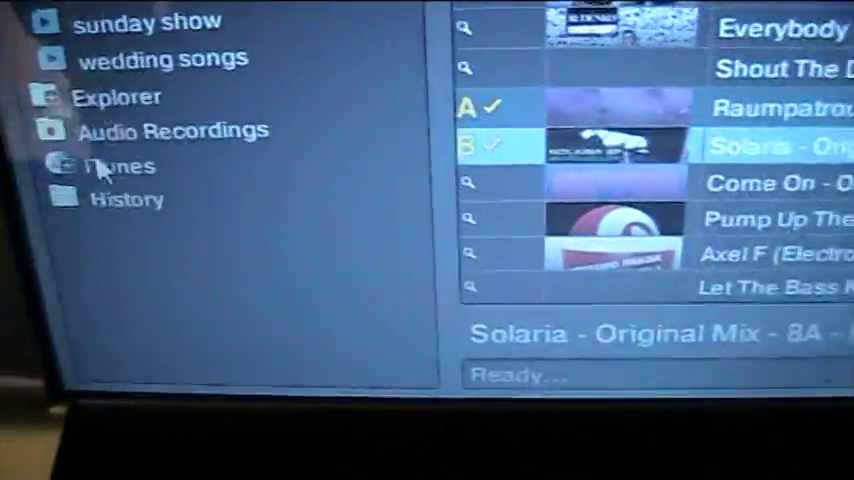
Select the Audio Recordings folder in the browser tree to locate the mix.
{"action": "left_click", "coordinate": [172, 130]}
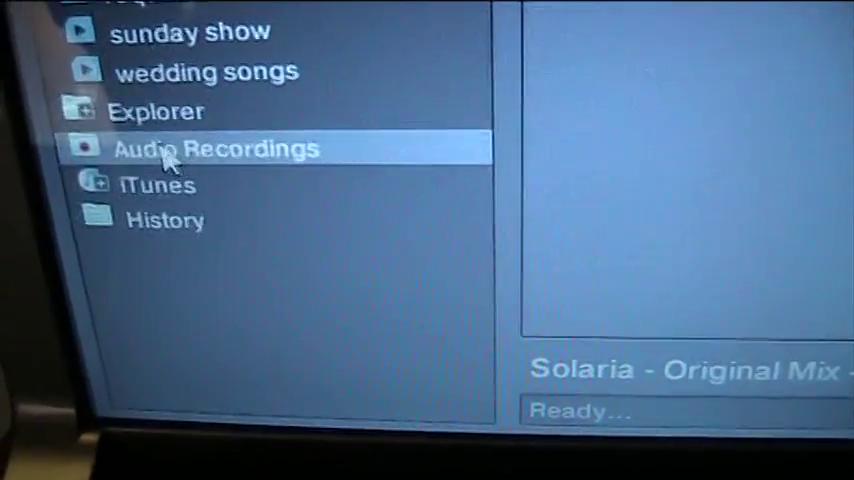